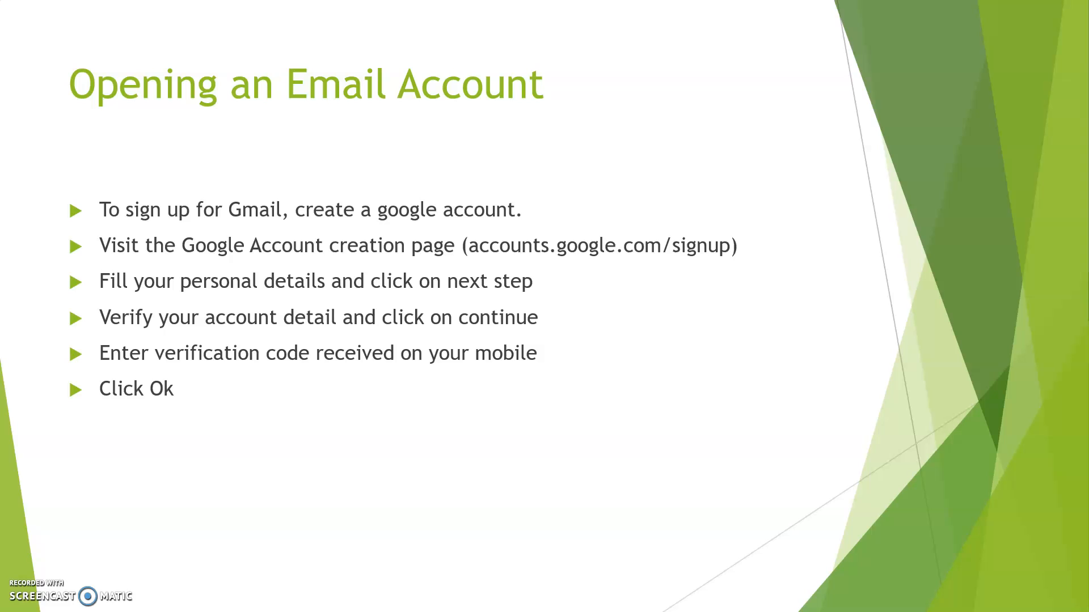
Step: Advance the slideshow from the email account slide to 'Reading an Email'
{"action": "key", "text": "Right"}
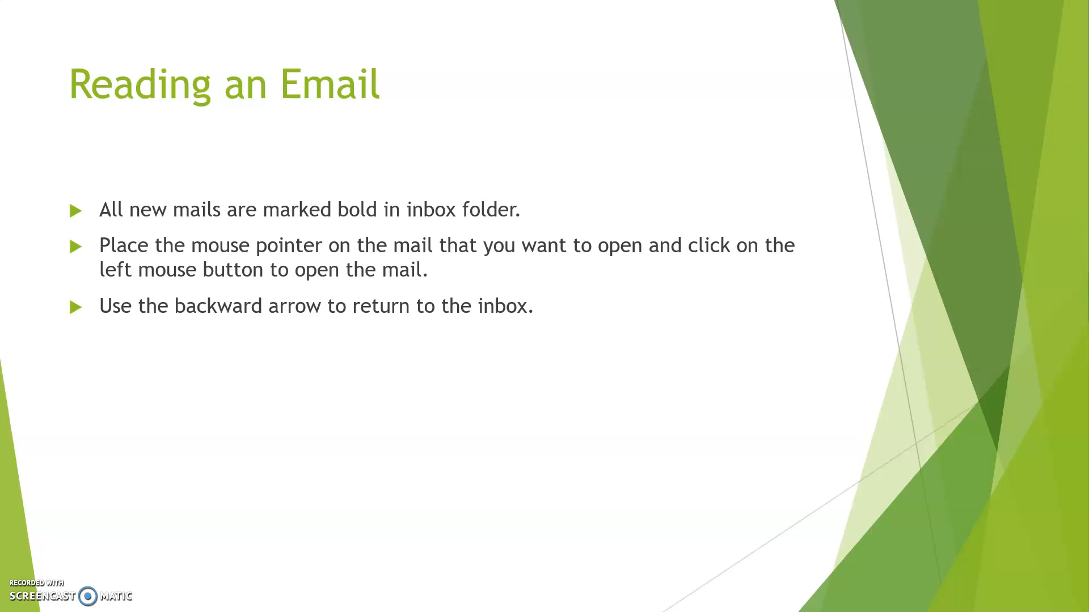
Step: Advance the slideshow from 'Reading an Email' to 'Forwarding the Email'
{"action": "key", "text": "right"}
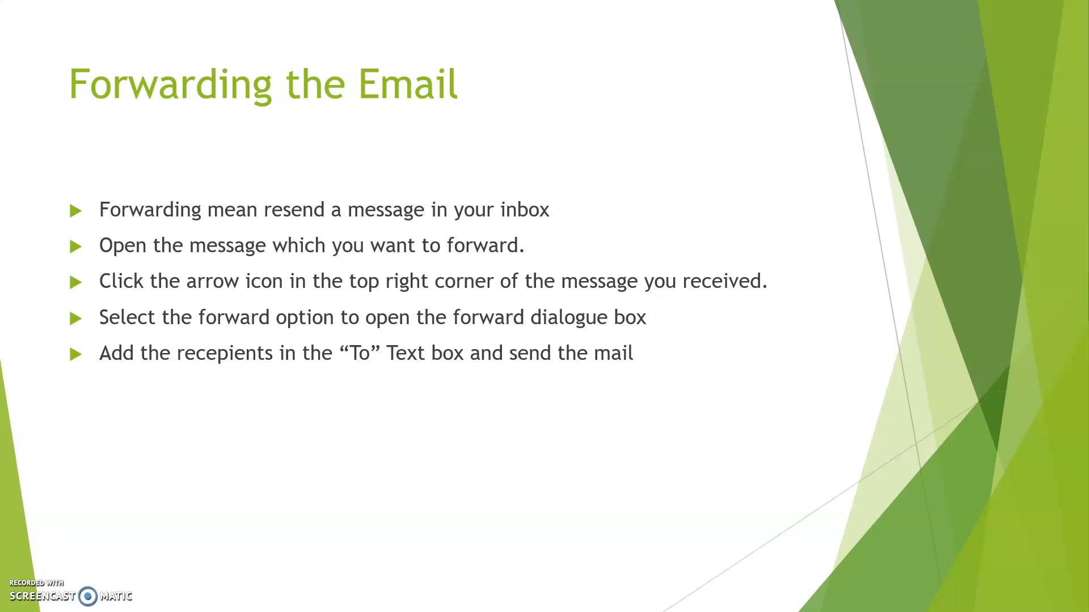
Step: Advance the slideshow from 'Forwarding the Email' to 'Printing an Email'
{"action": "key", "text": "right"}
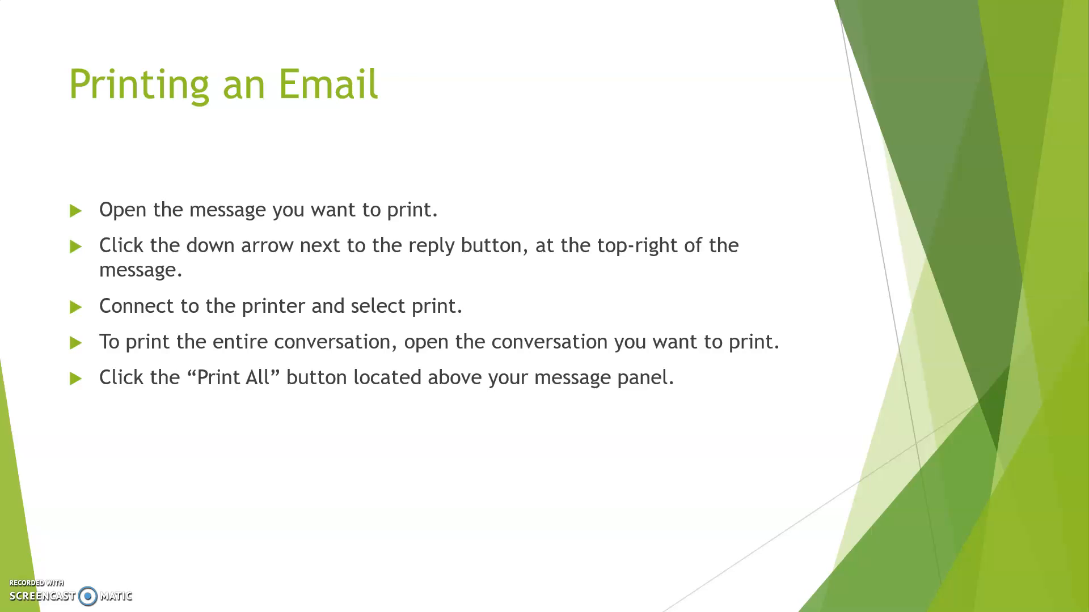
Step: Advance through 'Deleting an Email' to the 'Adding a signature' slide
{"action": "key", "text": "Right"}
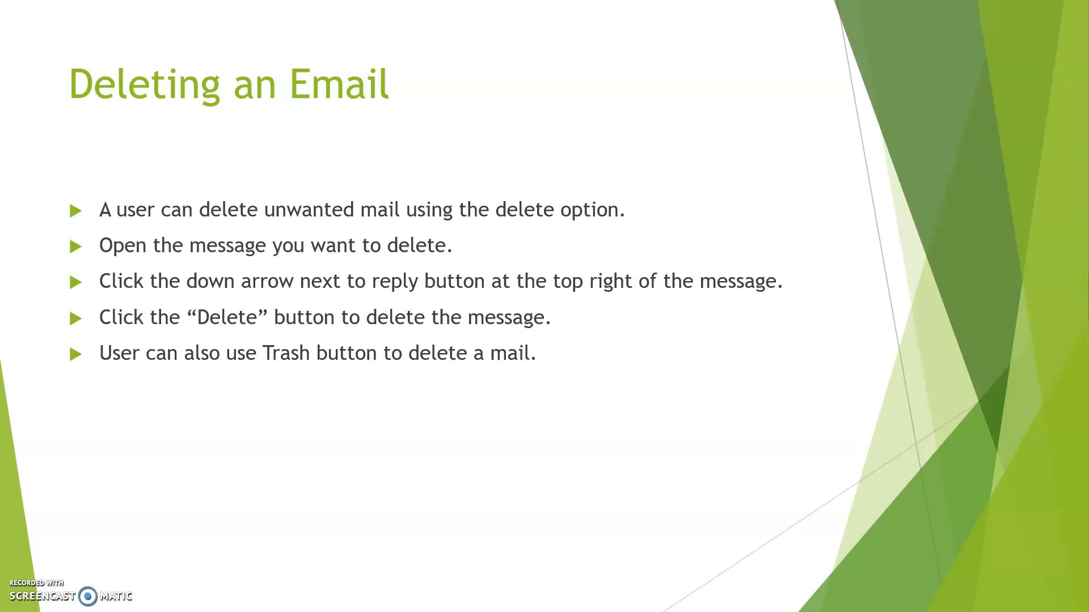
{"action": "key", "text": "Right"}
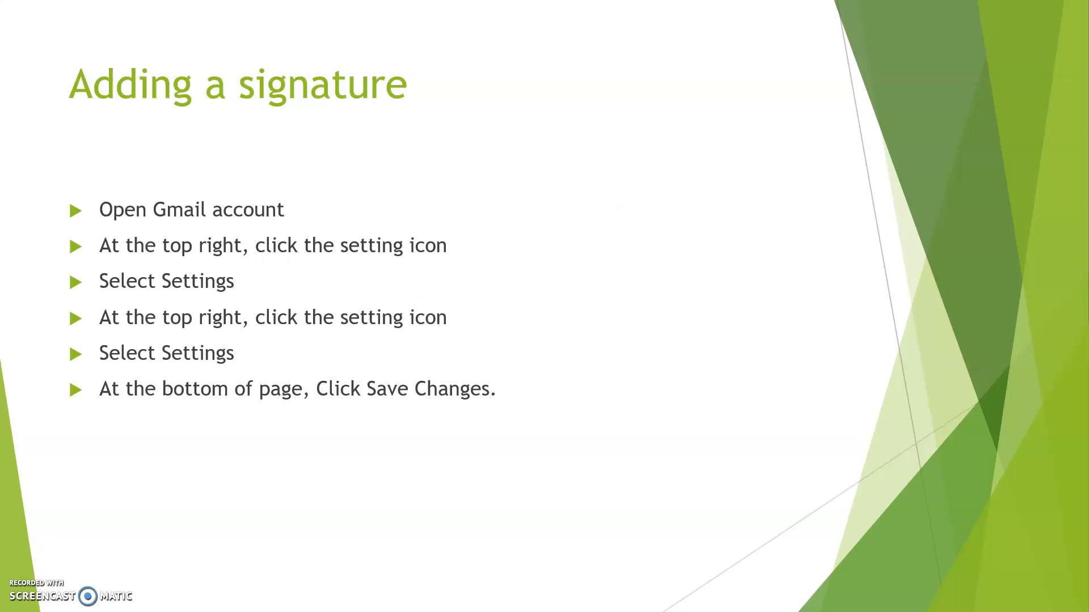